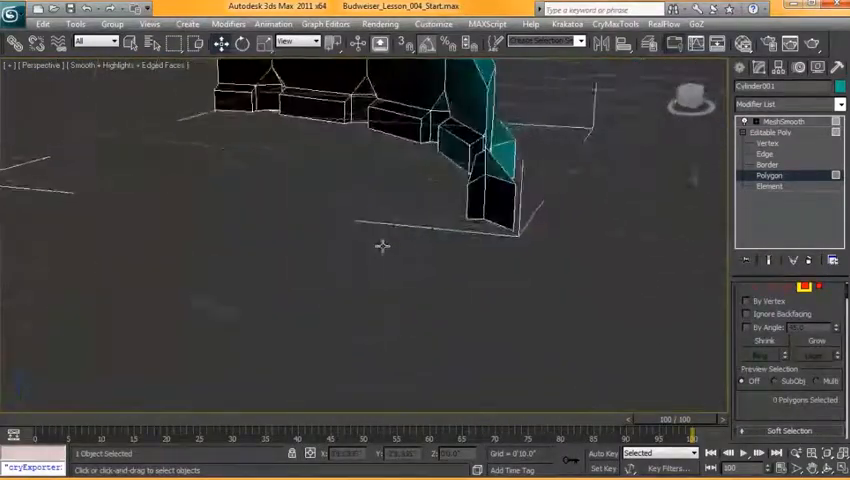
# Exit Polygon sub-object level and restore the four-viewport layout of the quarter cap.
pyautogui.moveTo(382, 246); pyautogui.dragTo(422, 248)
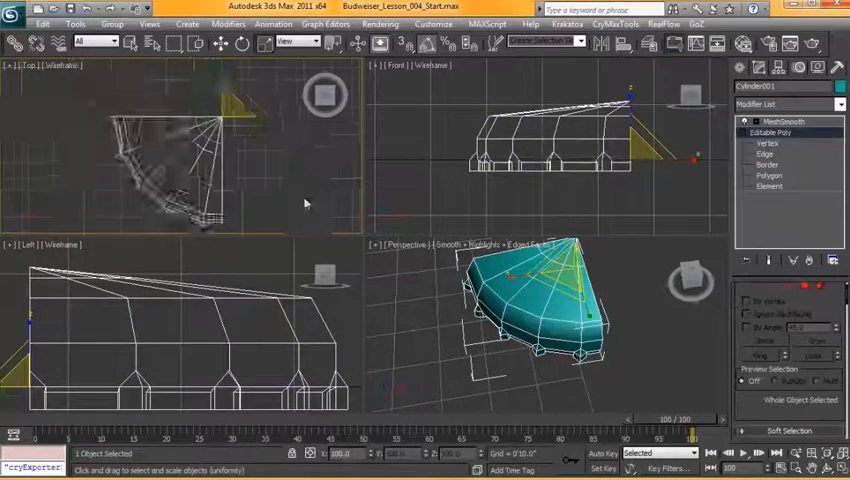
# Mirror the quarter cap into a half cap and collapse it back to Editable Poly.
pyautogui.rightClick(776, 132)
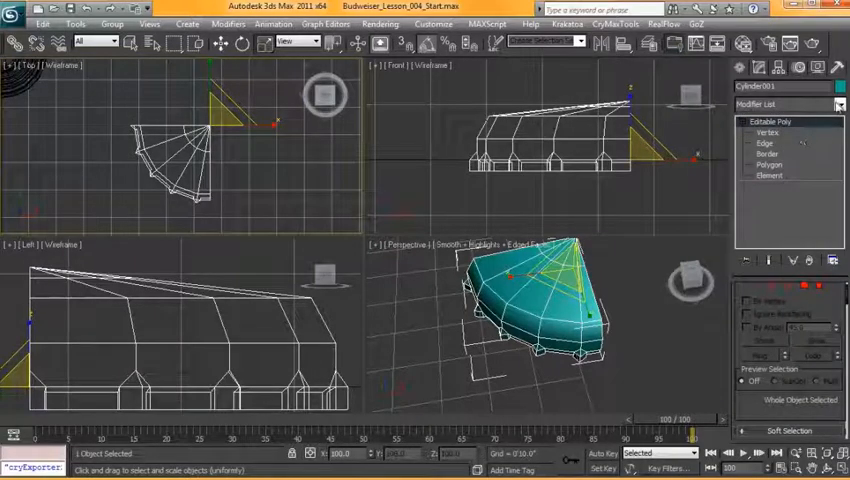
pyautogui.click(784, 104)
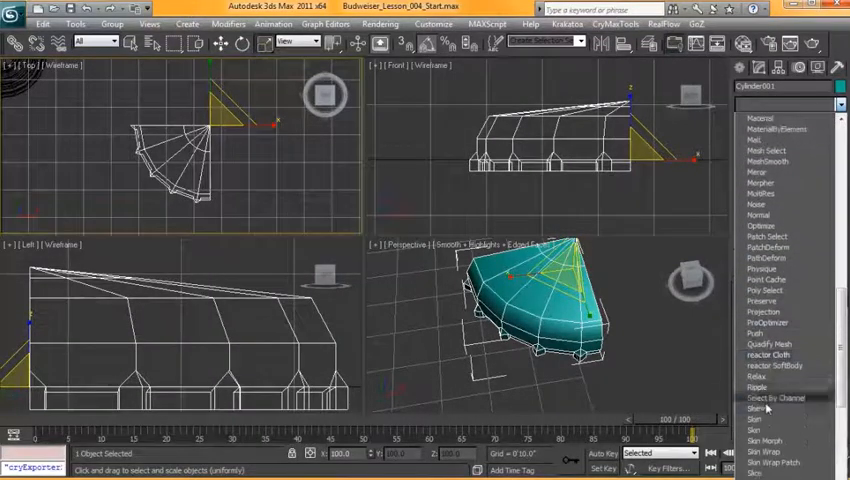
pyautogui.scroll(-3)
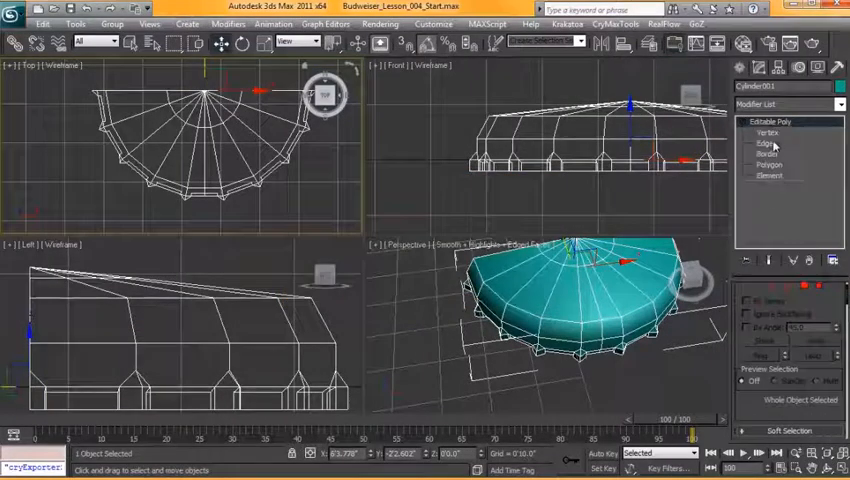
# Add a second Mirror in the maximized Perspective view to complete the round crown, then Collapse All.
pyautogui.click(764, 144)
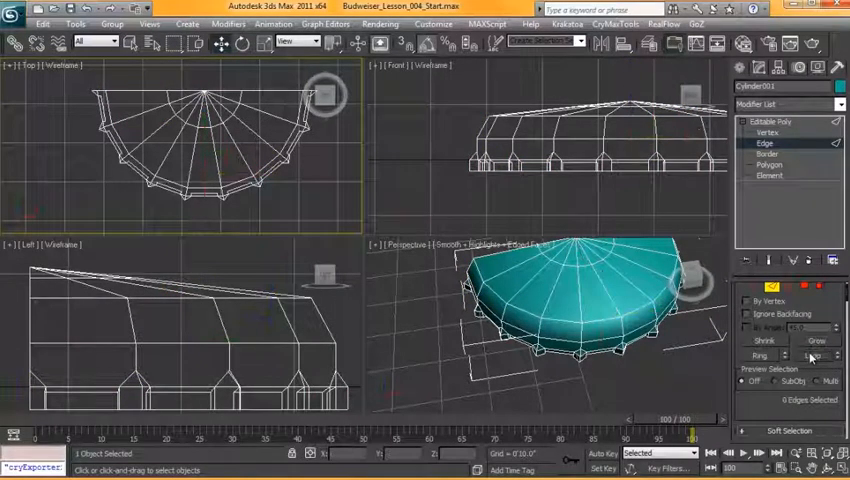
pyautogui.press('alt+w')
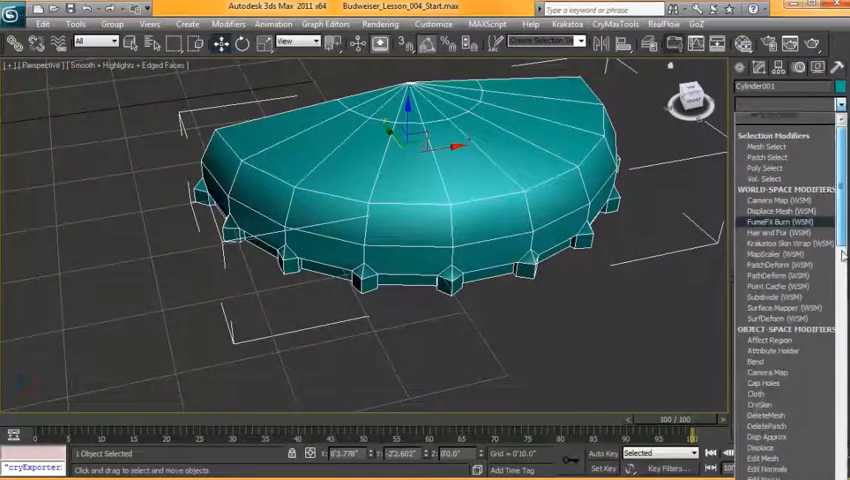
pyautogui.scroll(-3)
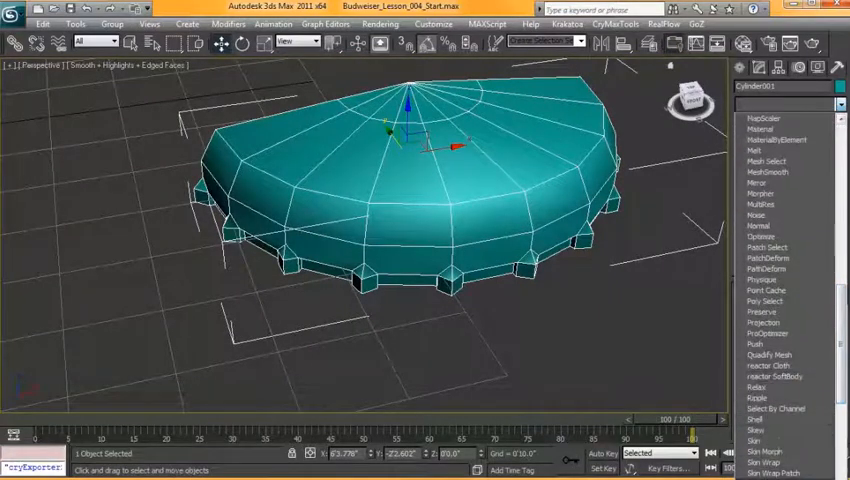
pyautogui.scroll(-3)
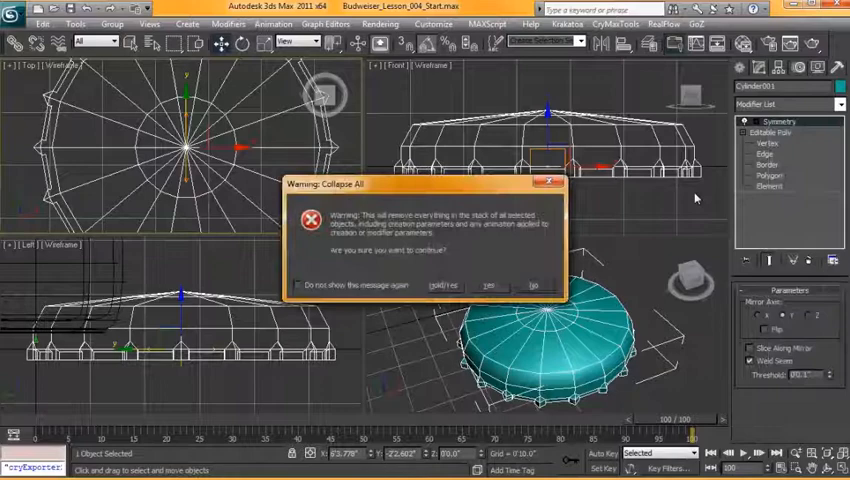
# Confirm the Collapse All warning so the full cap becomes one editable poly, and unhide the bottle.
pyautogui.click(486, 284)
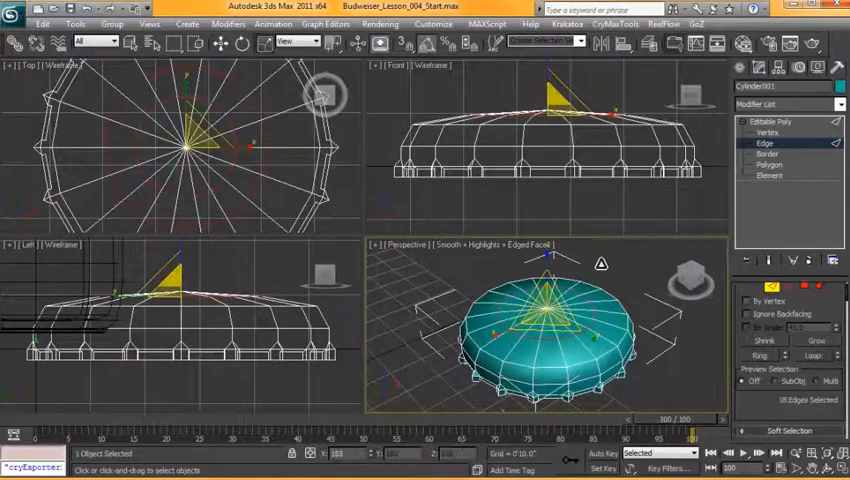
pyautogui.click(768, 132)
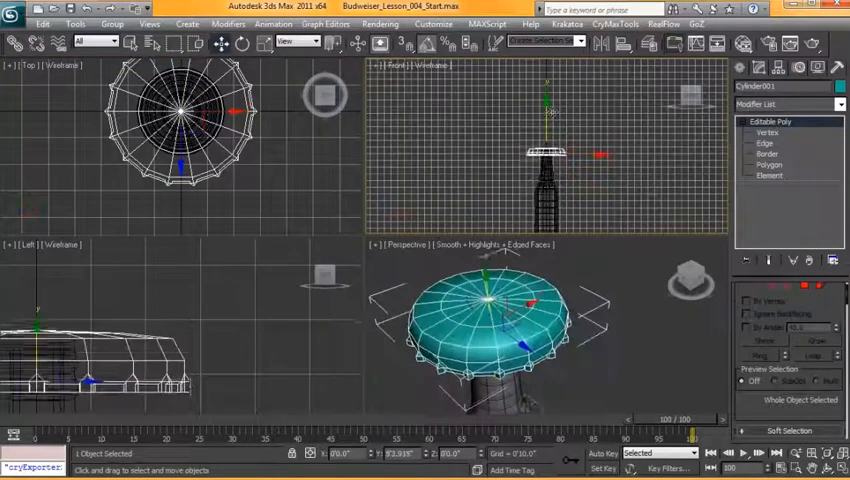
# Give the cap wall thickness with a Shell modifier and place it over the bottle neck.
pyautogui.click(246, 42)
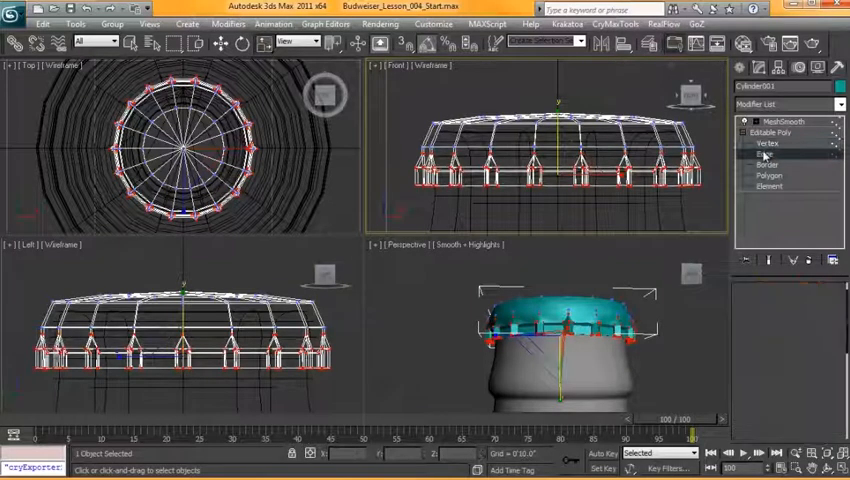
pyautogui.click(764, 152)
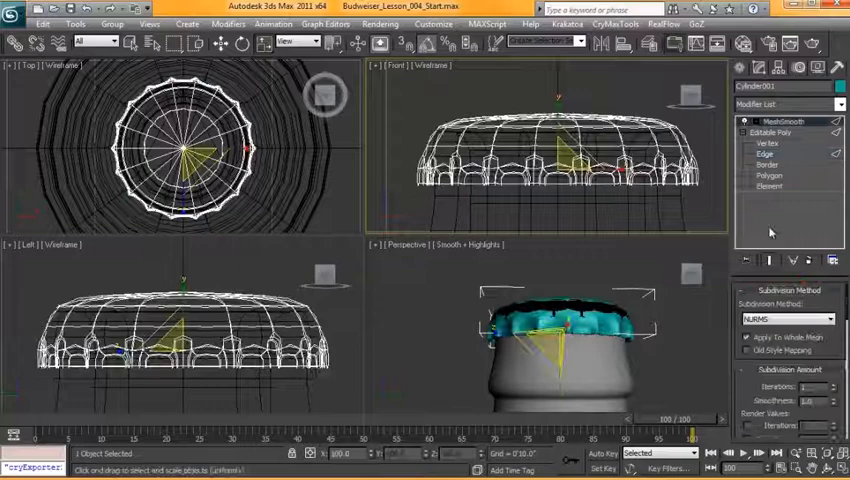
# Set the MeshSmooth subdivision for the cap and bring up the Slate Material Editor.
pyautogui.click(766, 152)
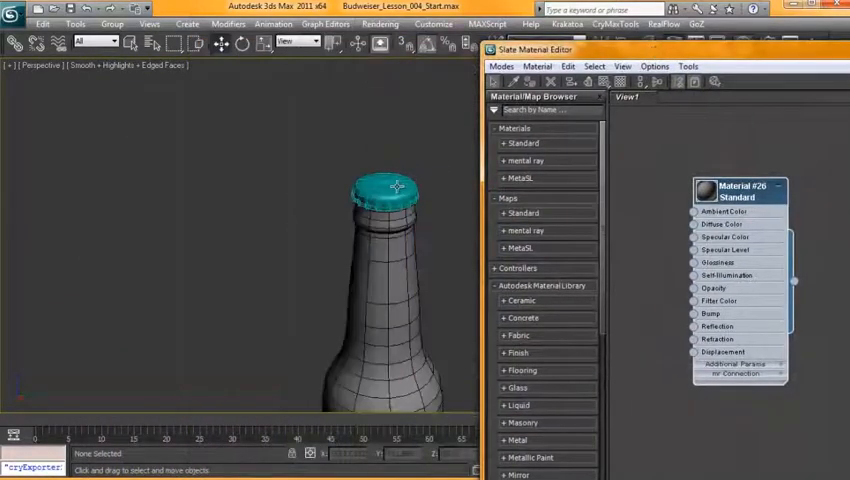
pyautogui.click(384, 190)
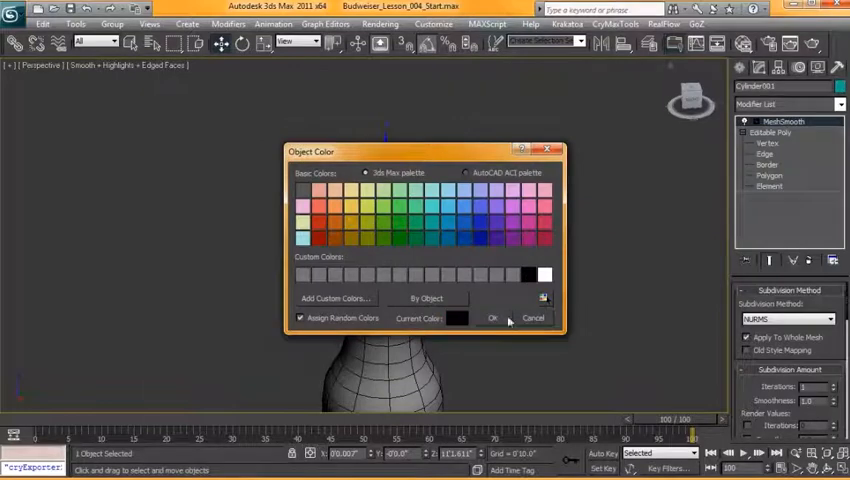
# Pick a new object colour for the cap from the Object Color palette.
pyautogui.click(492, 318)
pyautogui.write('BeerBottle')
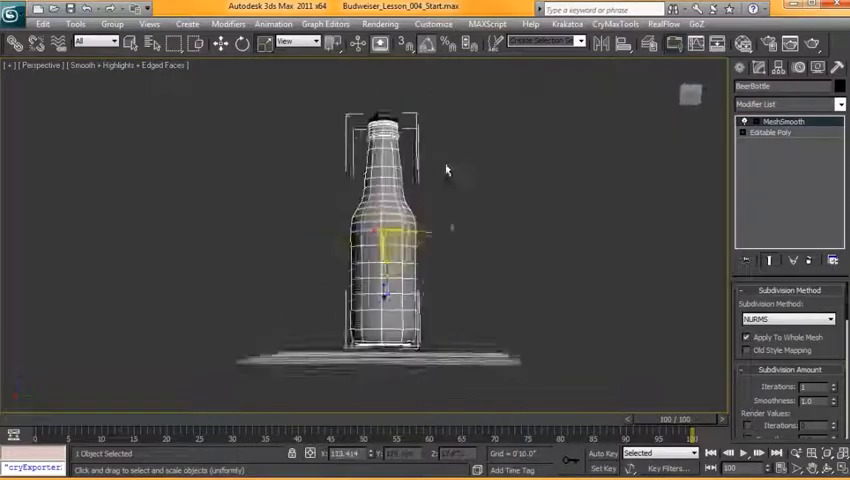
# Rename the bottle BeerBottle and return to the four-viewport layout.
pyautogui.press('alt+w')
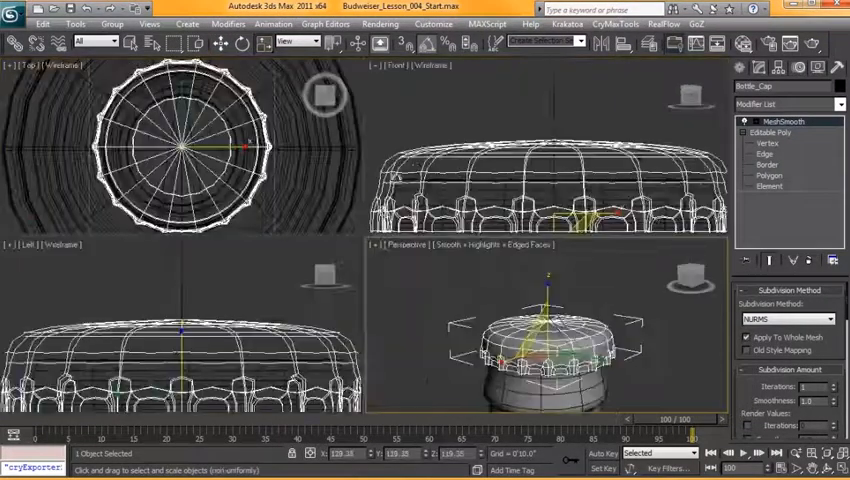
# Align the cap to BeerBottle on X, Y and Z position so it rests on the bottle top.
pyautogui.click(220, 42)
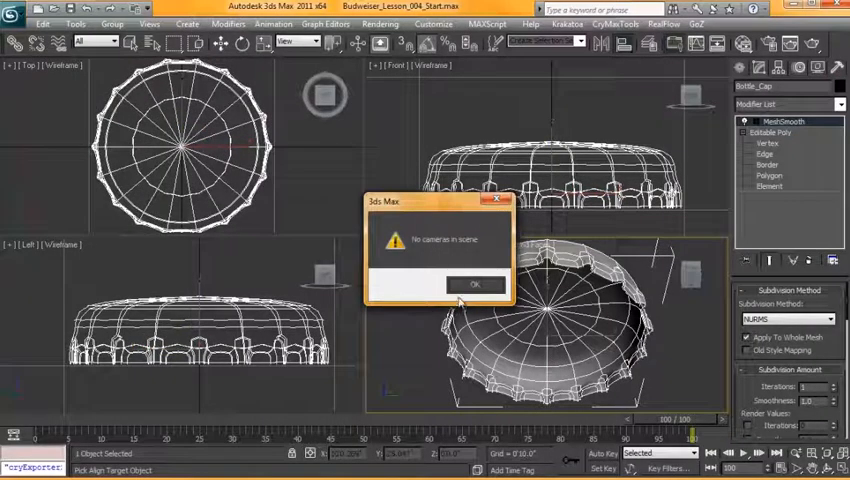
pyautogui.click(476, 284)
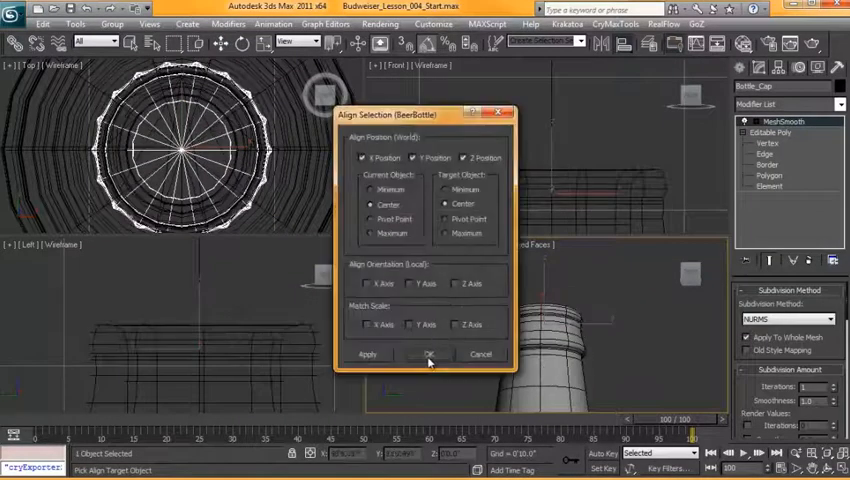
pyautogui.click(430, 354)
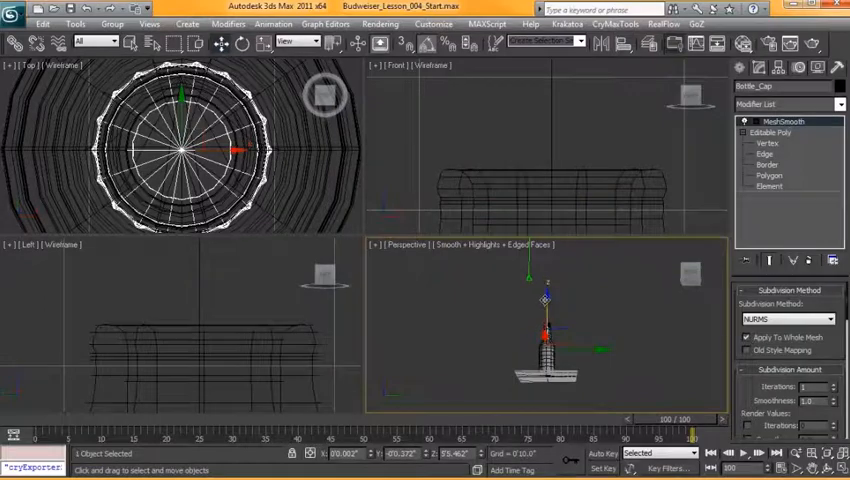